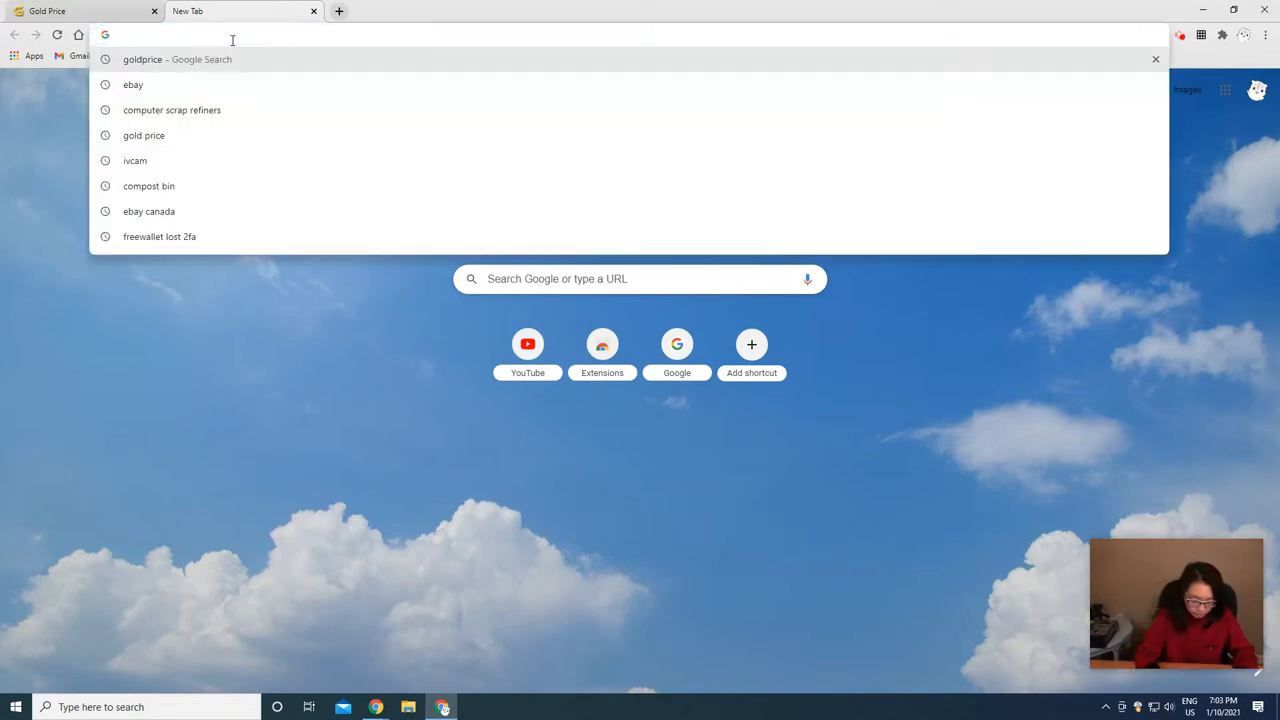
# - Run a Google search for 'gold price' and open the goldprice.org Gold Price result
pyautogui.write('gold price')
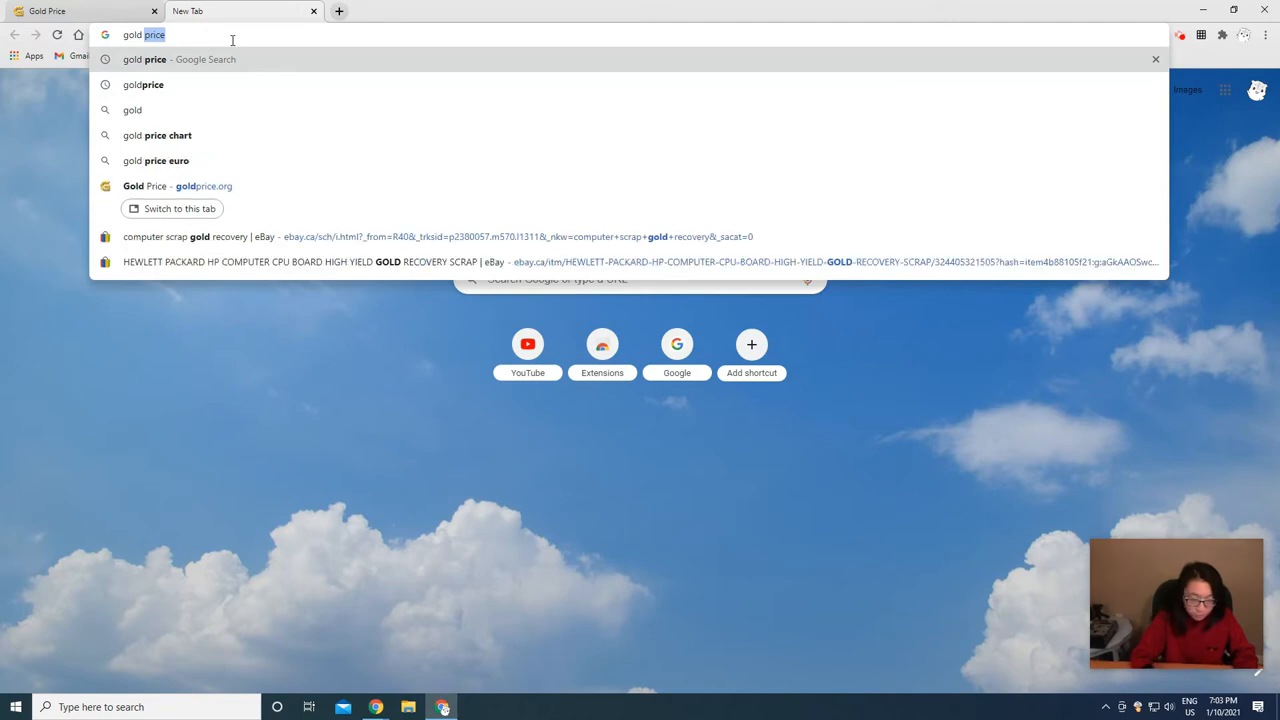
pyautogui.press('Backspace')
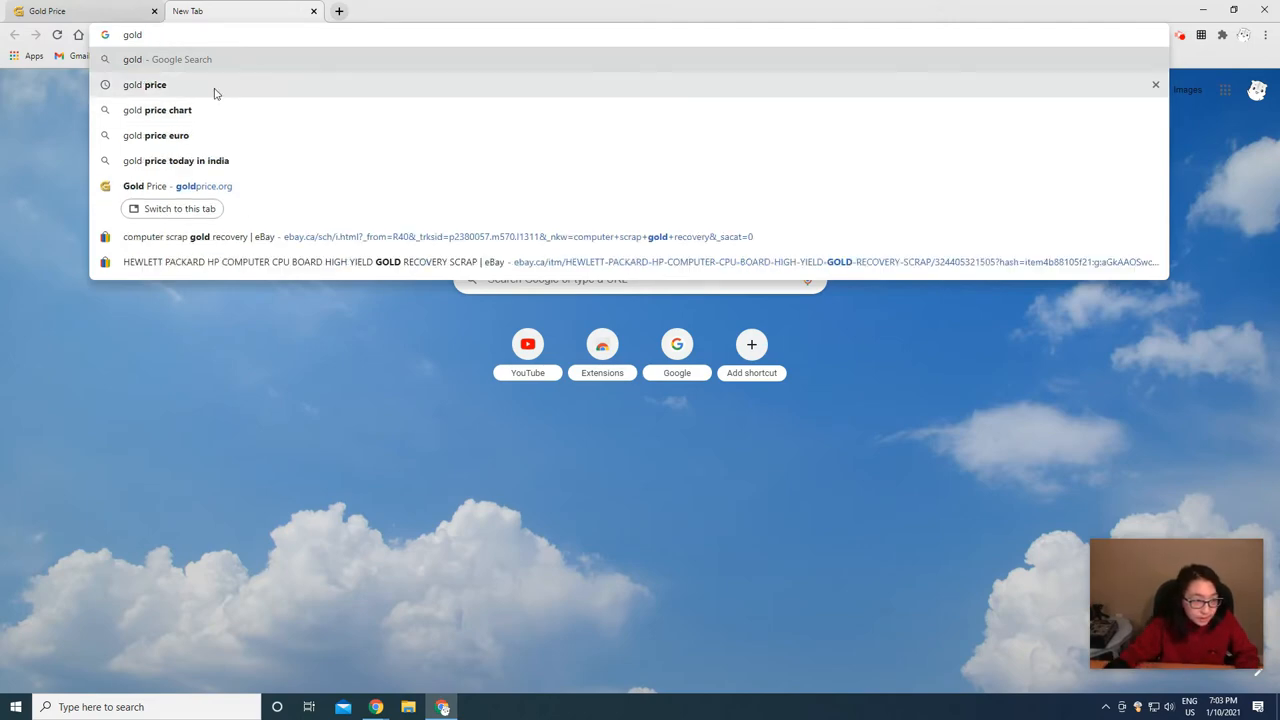
pyautogui.click(144, 84)
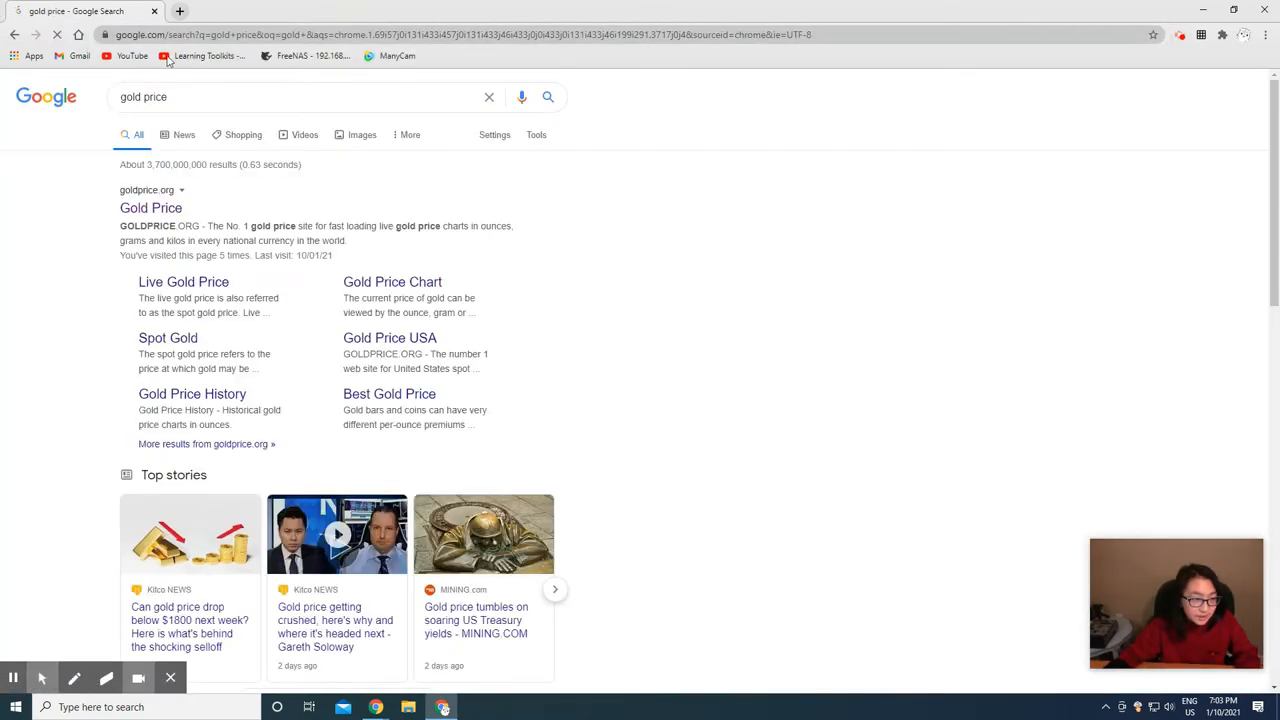
pyautogui.click(151, 208)
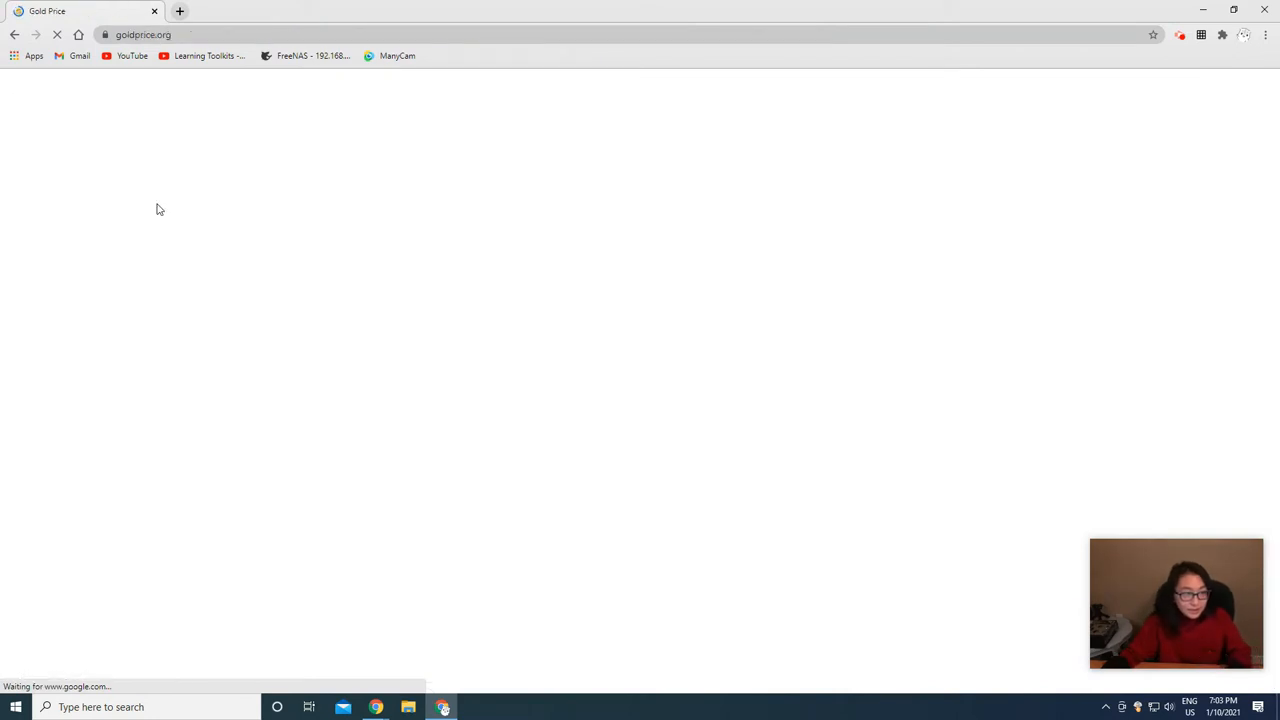